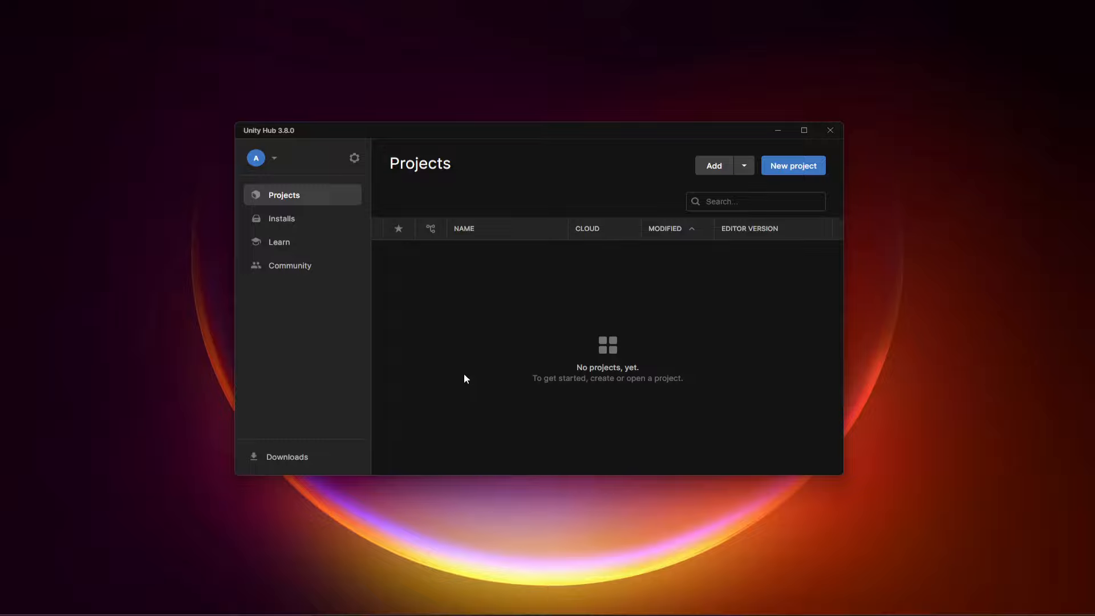
{"action": "mouse_move", "coordinate": [533, 323]}
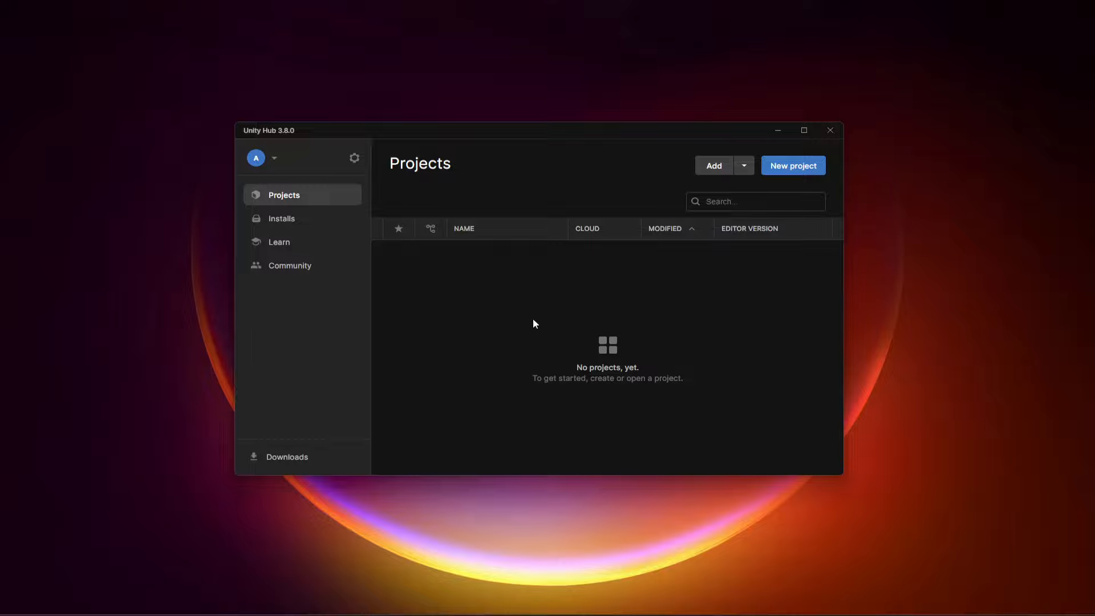
{"action": "mouse_move", "coordinate": [509, 297]}
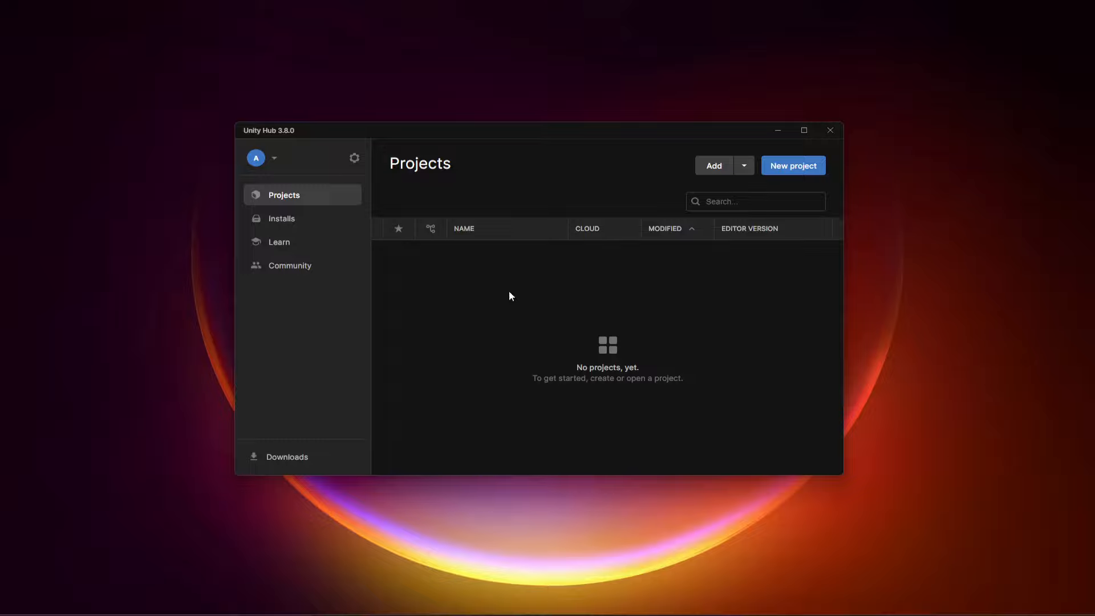
{"action": "mouse_move", "coordinate": [558, 224]}
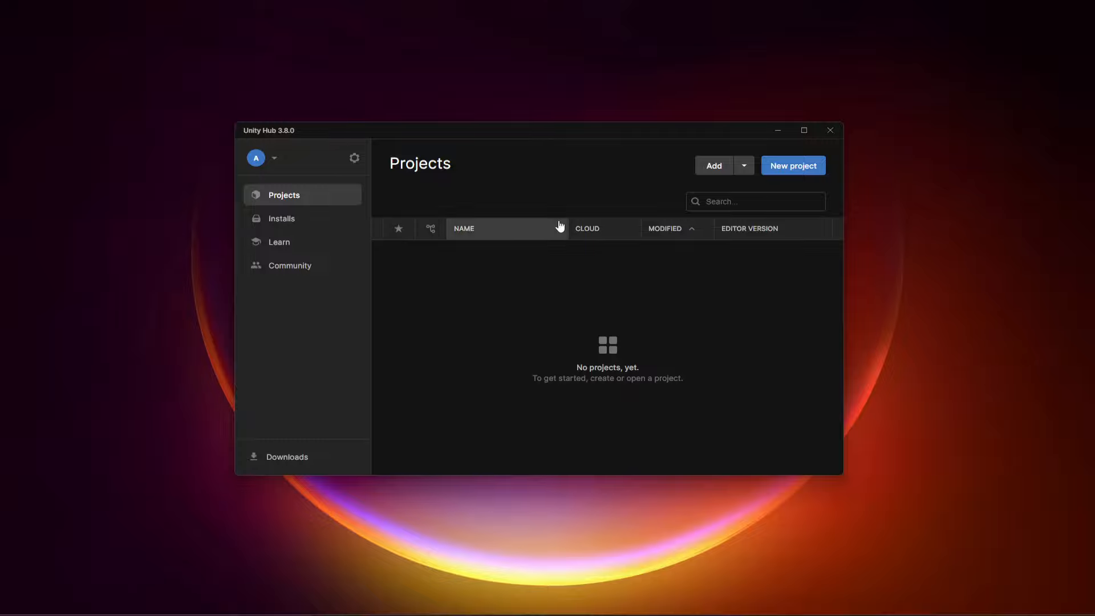
{"action": "mouse_move", "coordinate": [792, 166]}
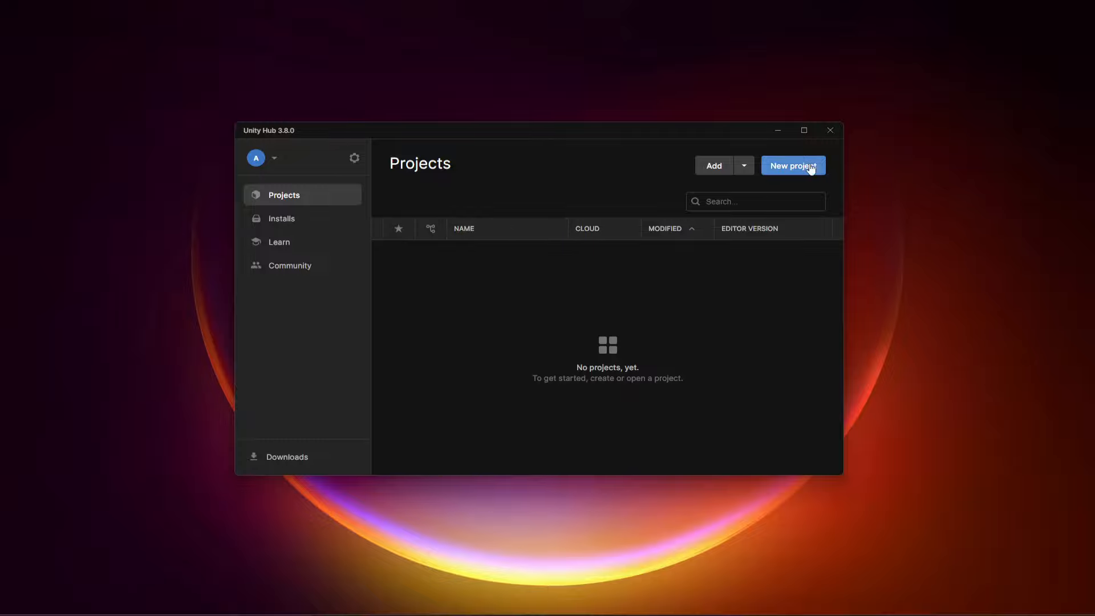
Start a new project from the 3D (Built-In Render Pipeline) template named HitmanClone
{"action": "left_click", "coordinate": [792, 165]}
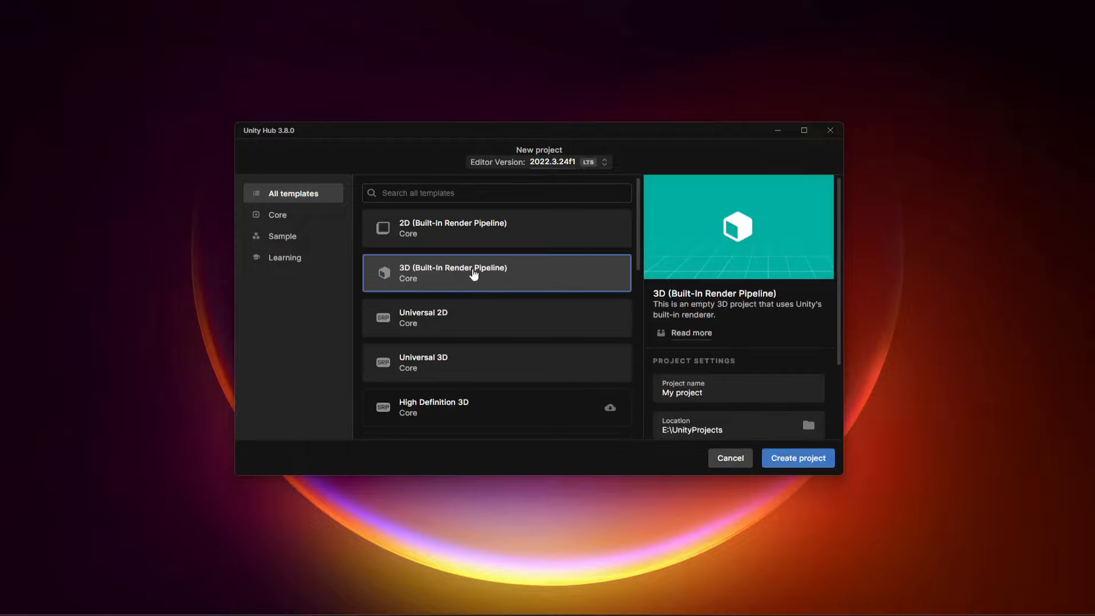
{"action": "left_click", "coordinate": [738, 392]}
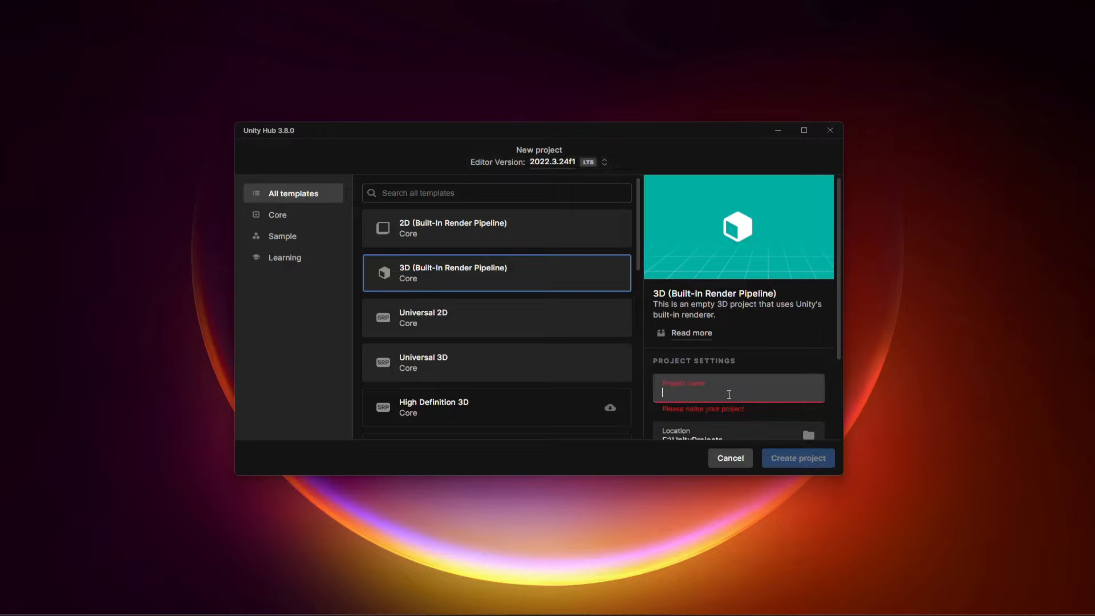
{"action": "type", "text": "Hit"}
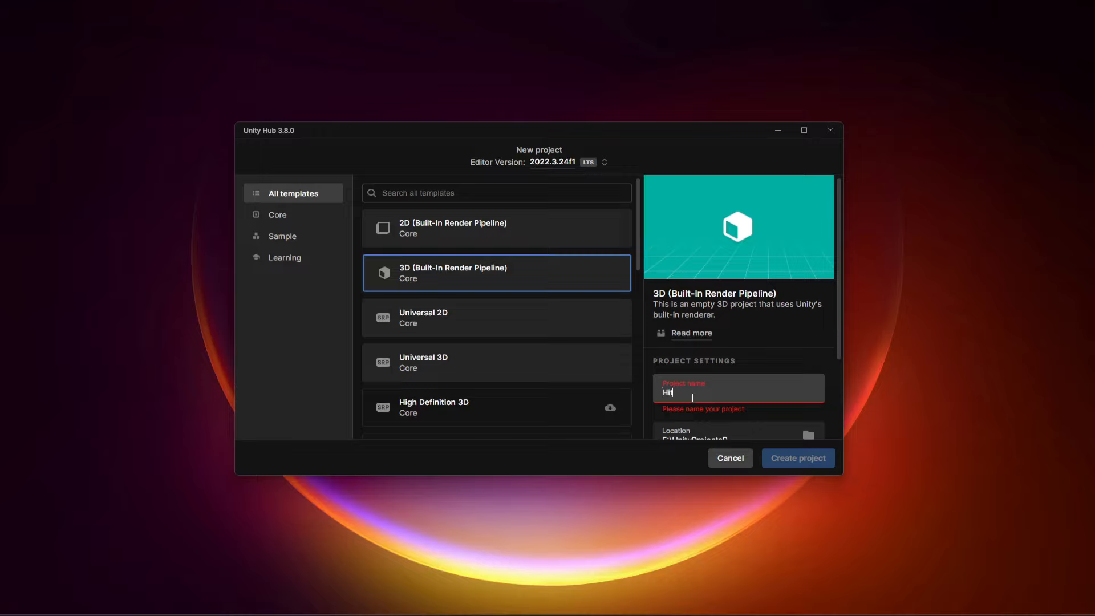
{"action": "type", "text": "man"}
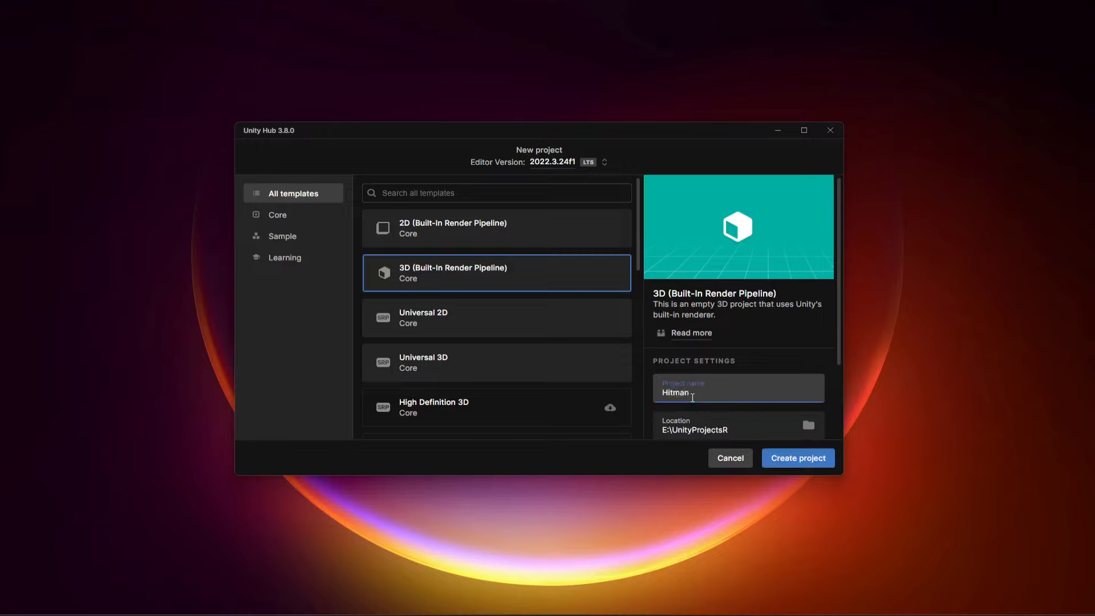
{"action": "type", "text": "Clone"}
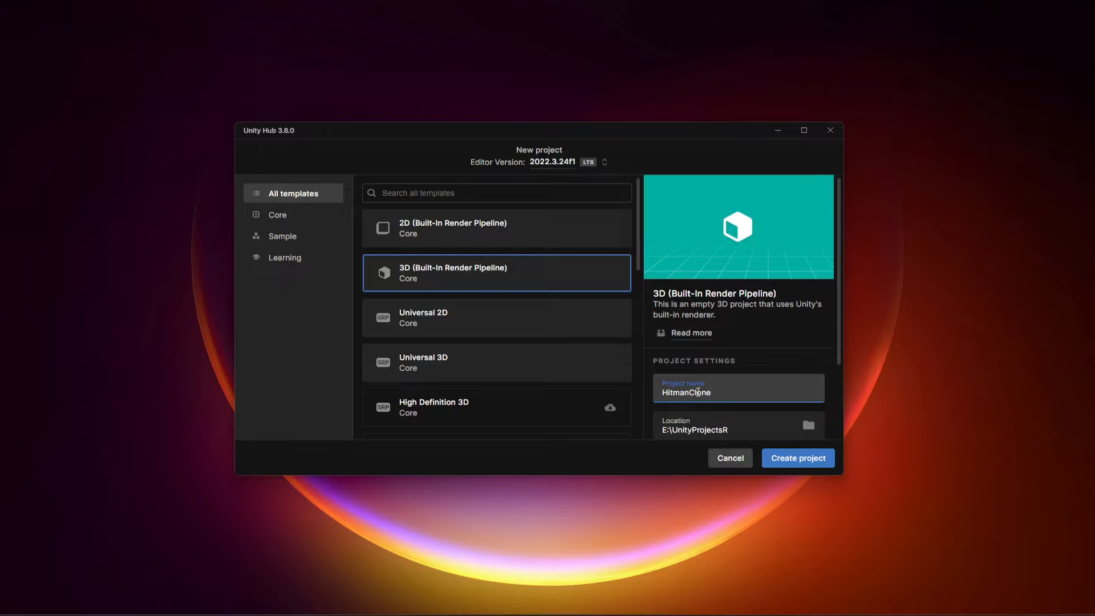
Turn off Connect to Unity Cloud and create the HitmanClone project
{"action": "scroll", "scroll_direction": "down", "scroll_amount": 3}
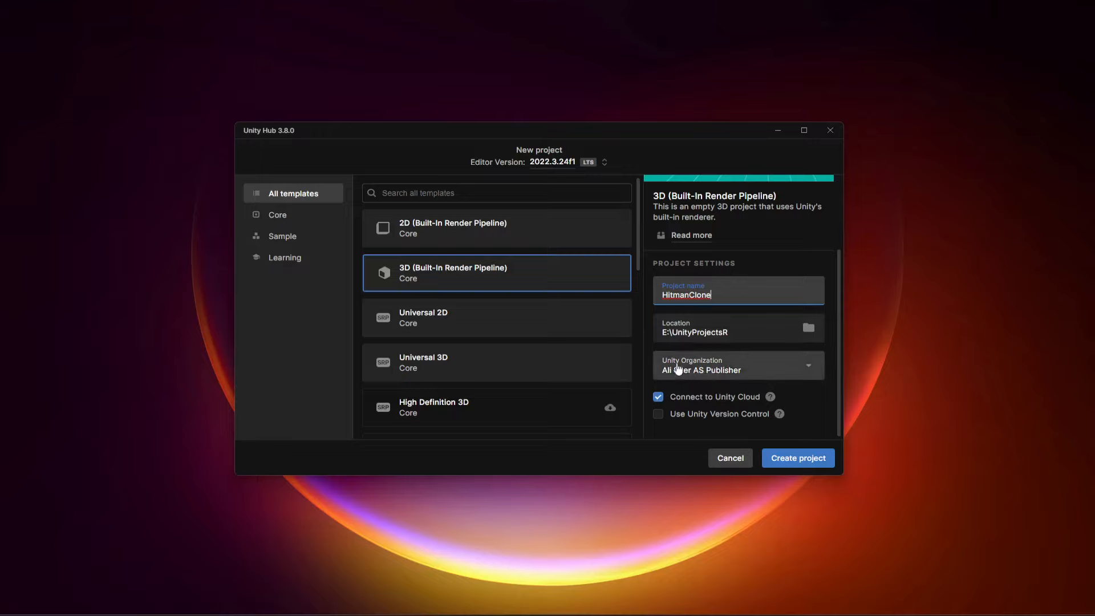
{"action": "mouse_move", "coordinate": [723, 366]}
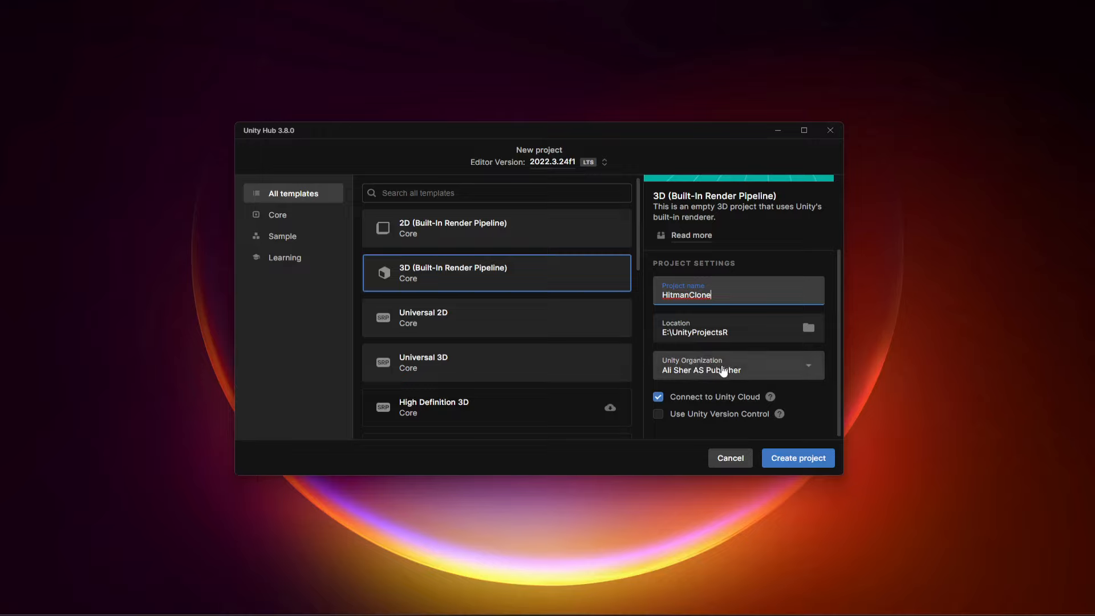
{"action": "mouse_move", "coordinate": [685, 378]}
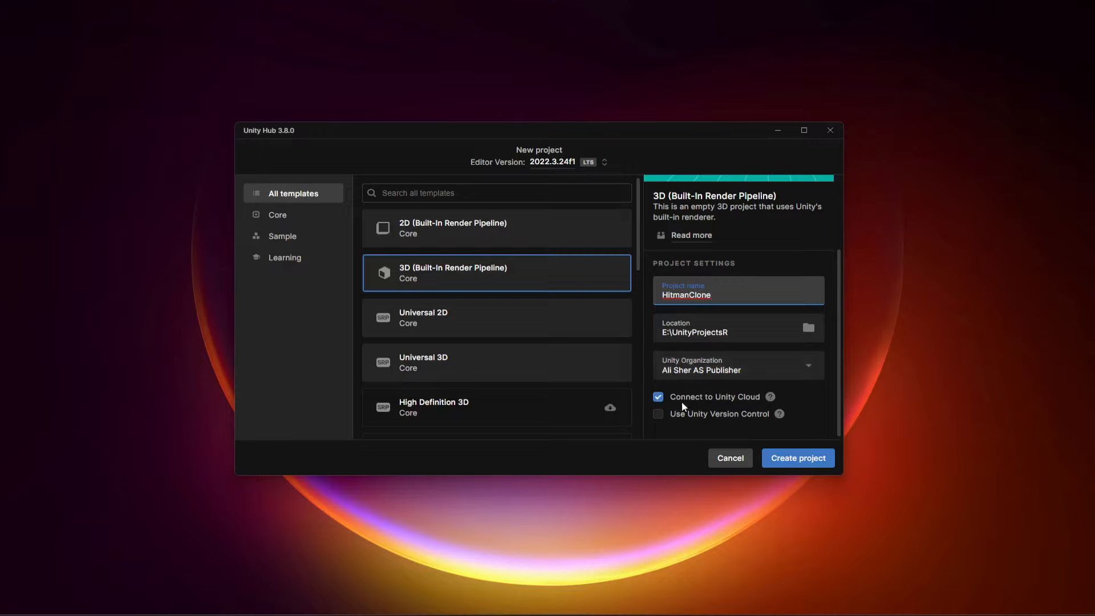
{"action": "left_click", "coordinate": [657, 397]}
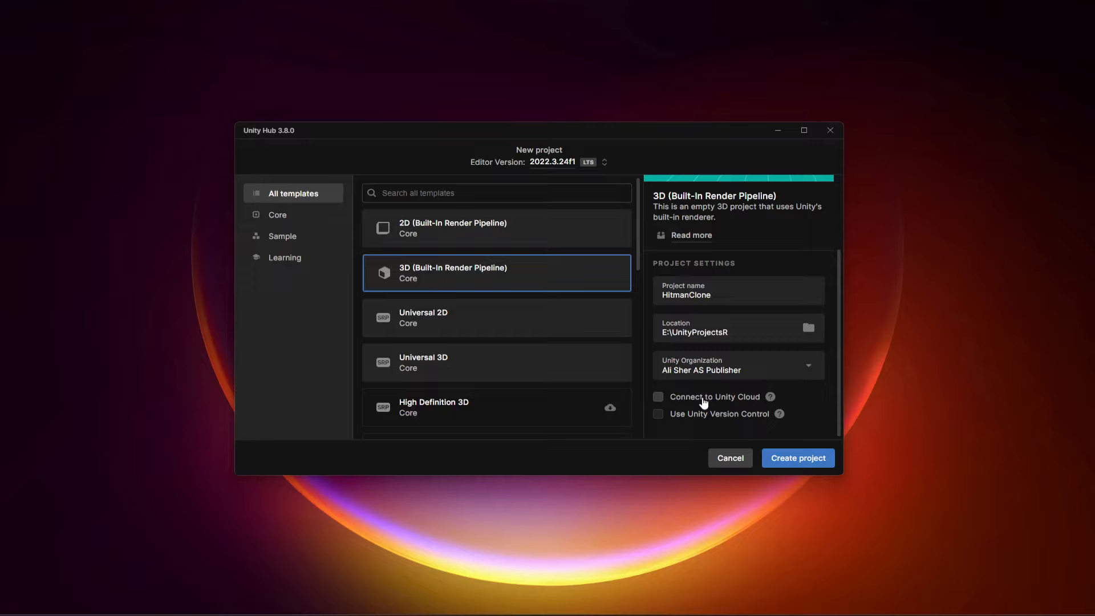
{"action": "mouse_move", "coordinate": [710, 410]}
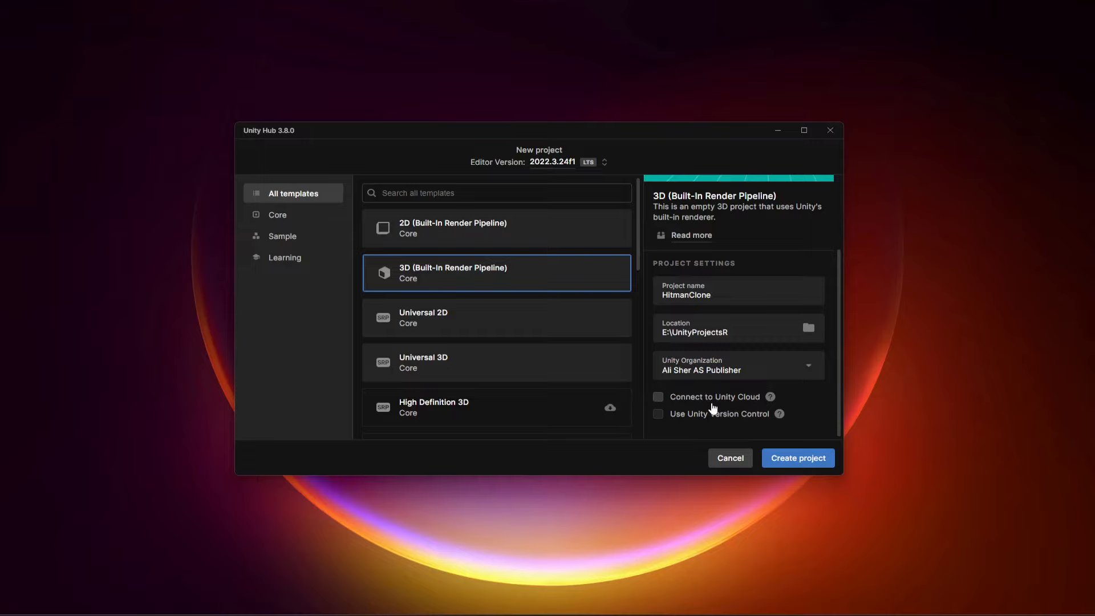
{"action": "scroll", "scroll_direction": "up", "scroll_amount": 3}
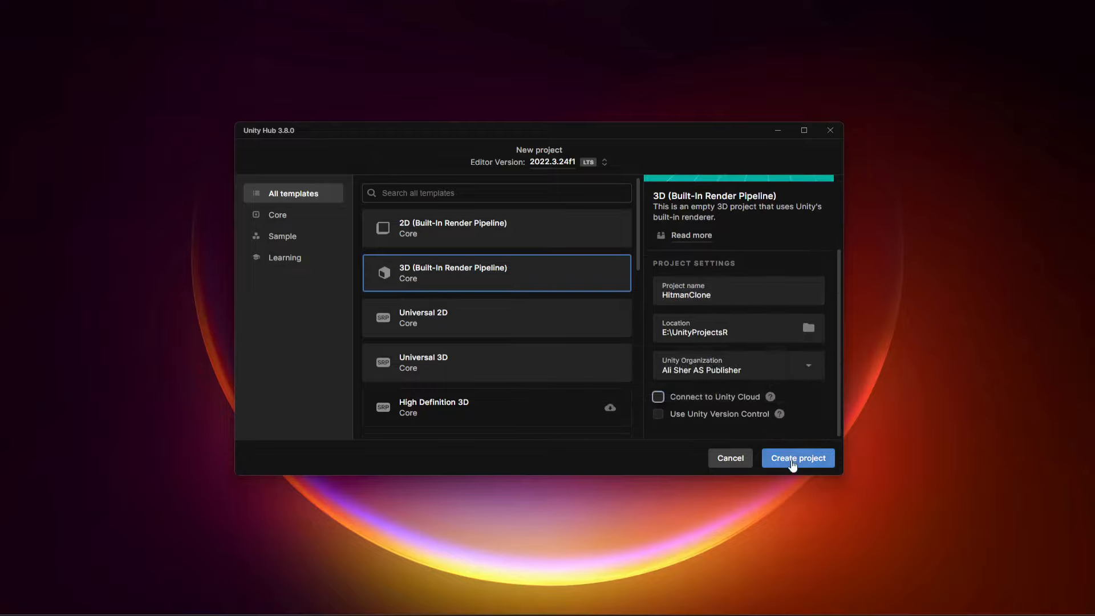
{"action": "left_click", "coordinate": [797, 457]}
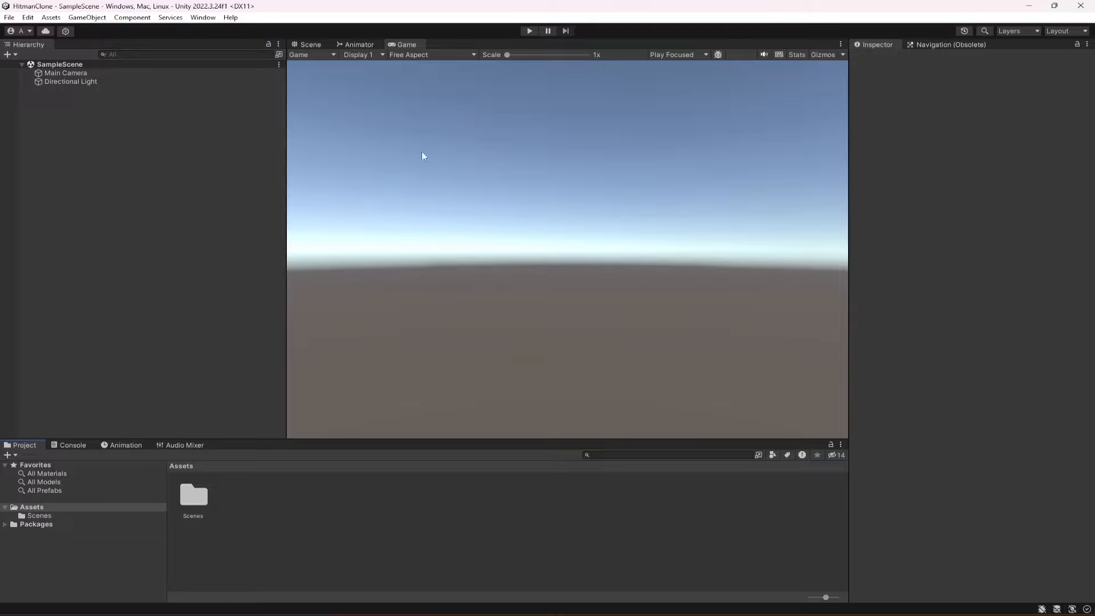
Switch the central panel from Animator back to the Scene view of SampleScene
{"action": "left_click", "coordinate": [358, 44]}
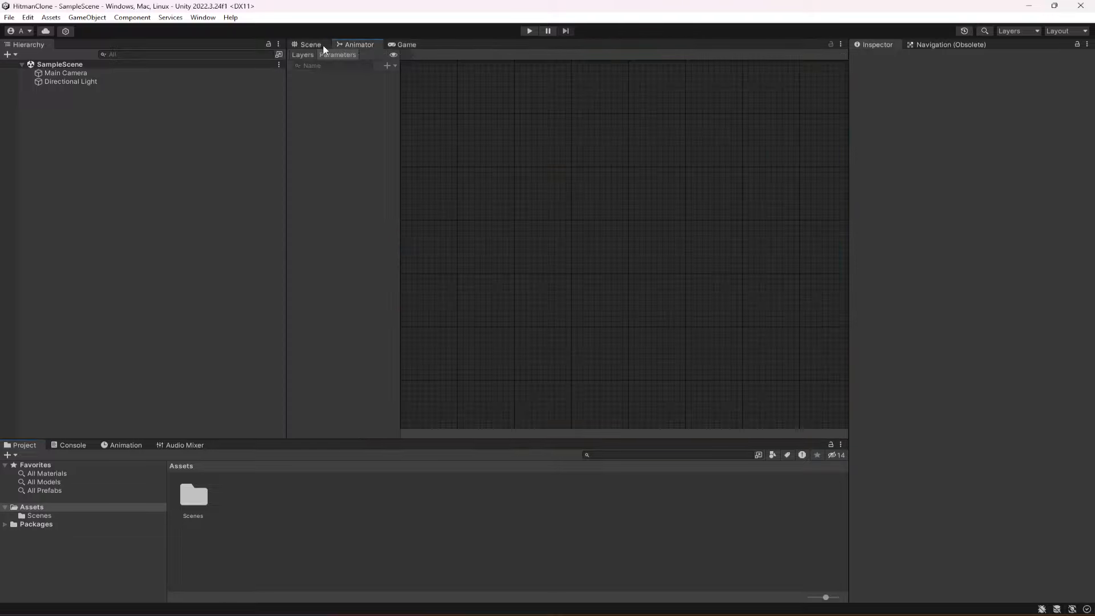
{"action": "left_click", "coordinate": [310, 45]}
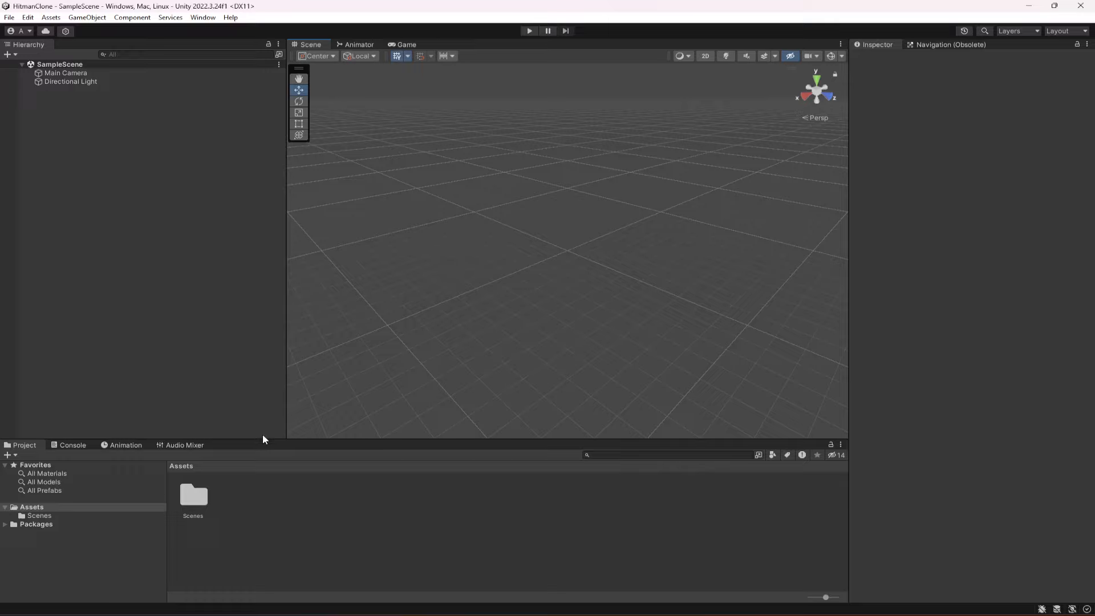
{"action": "mouse_move", "coordinate": [373, 285]}
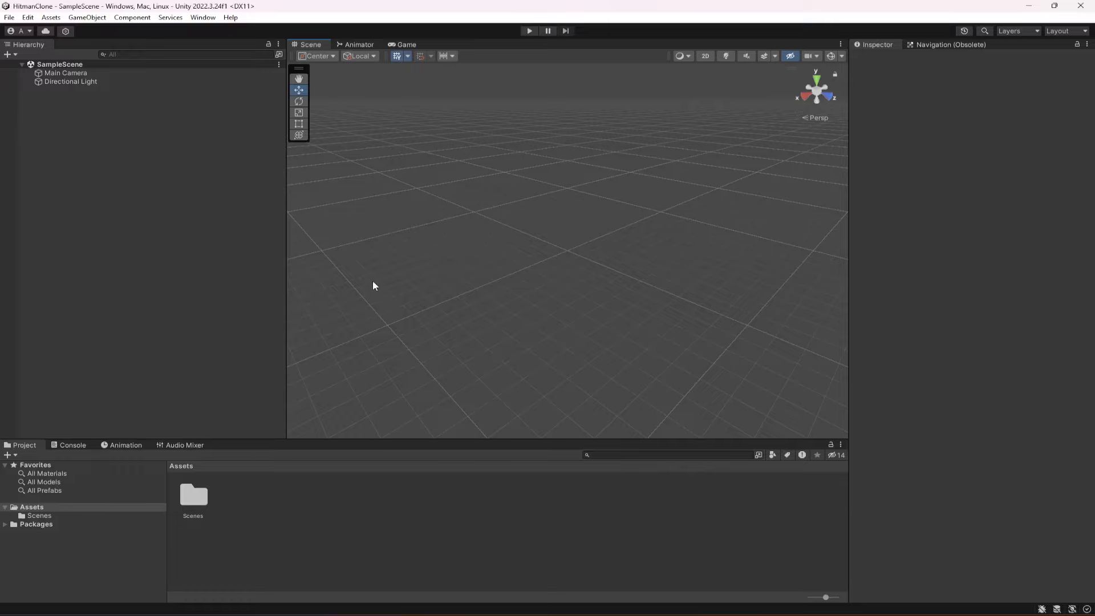